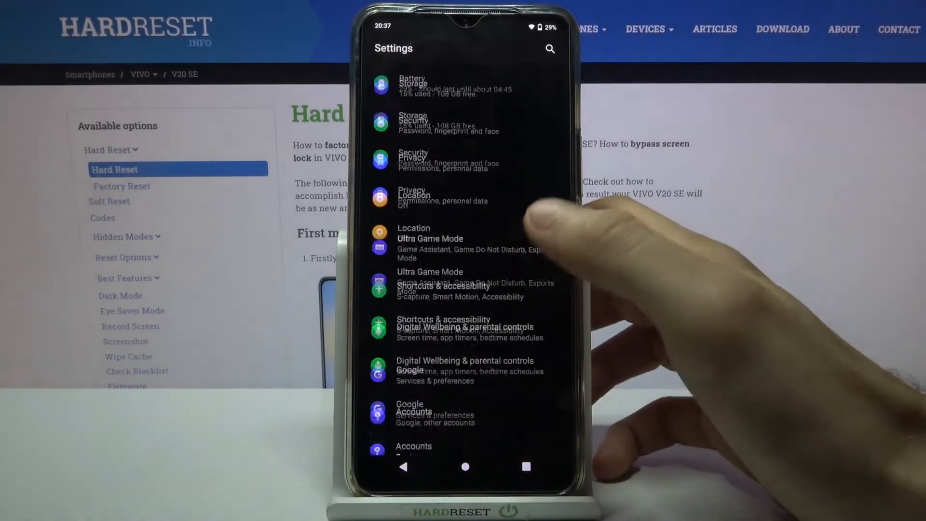
Reach the Install unknown apps list under Apps & notifications' special app access
scroll("down", 3)
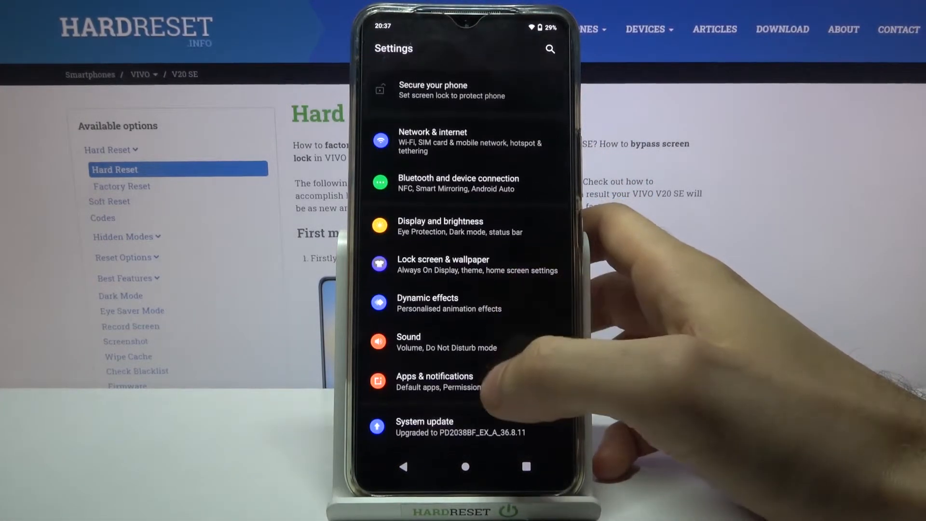
left_click(434, 381)
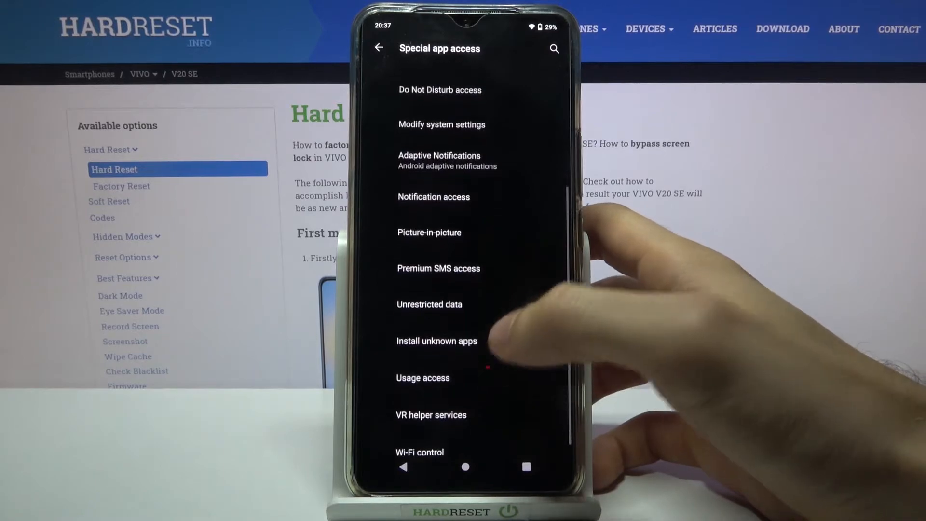
left_click(436, 341)
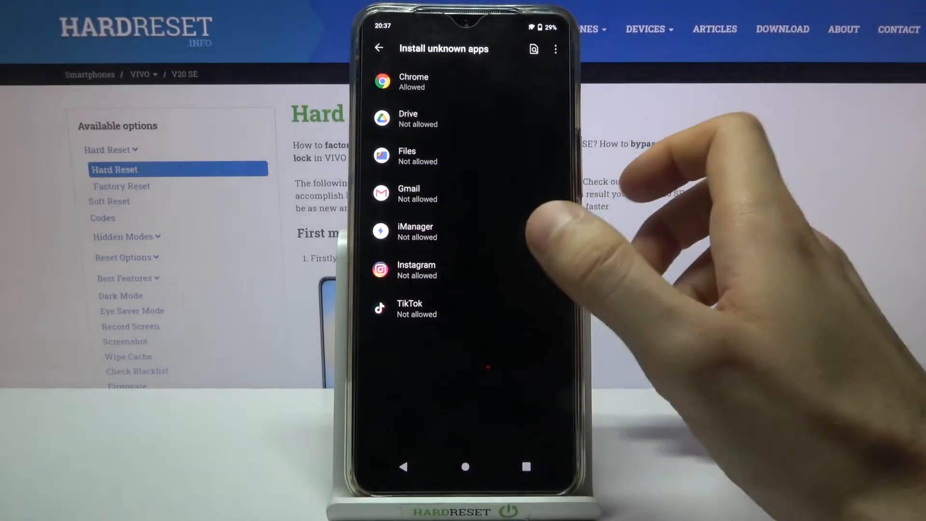
Switch on 'Allow from this source' for Instagram, then return to the home screen
left_click(417, 270)
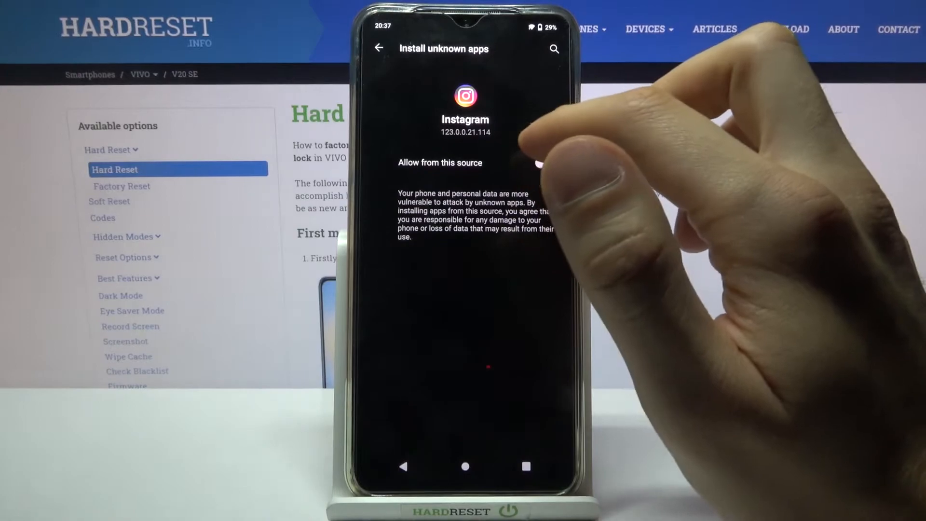
left_click(539, 163)
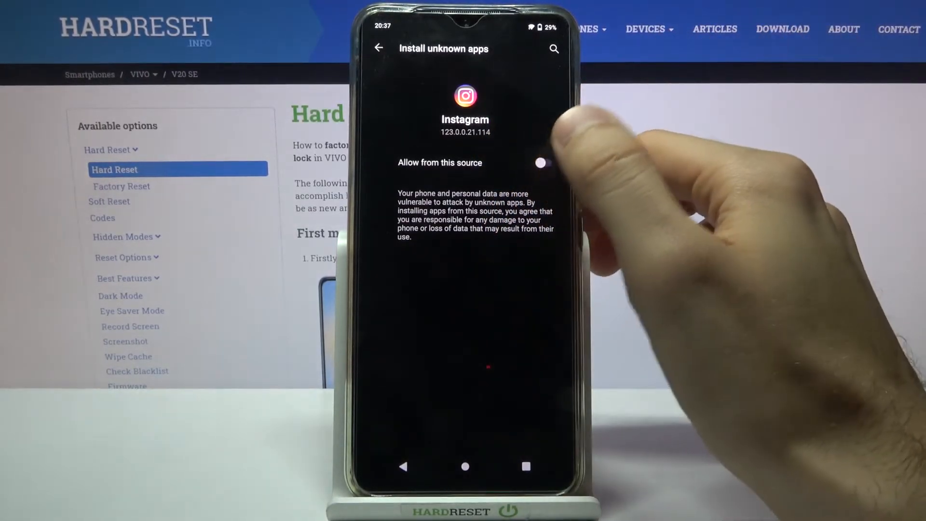
left_click(543, 163)
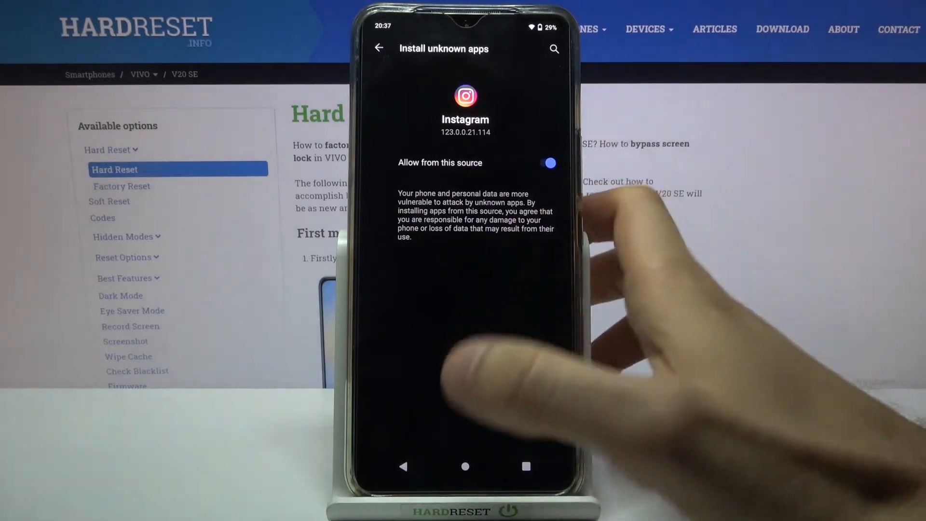
left_click(465, 466)
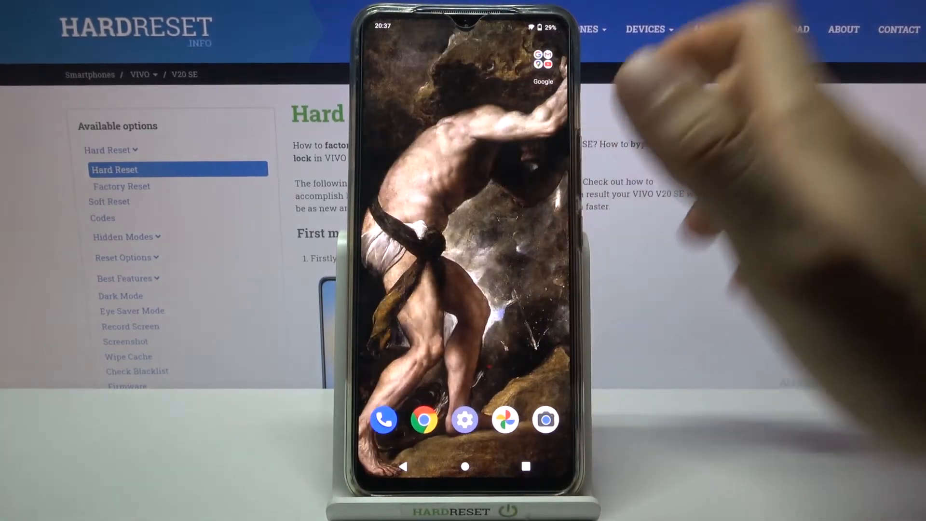